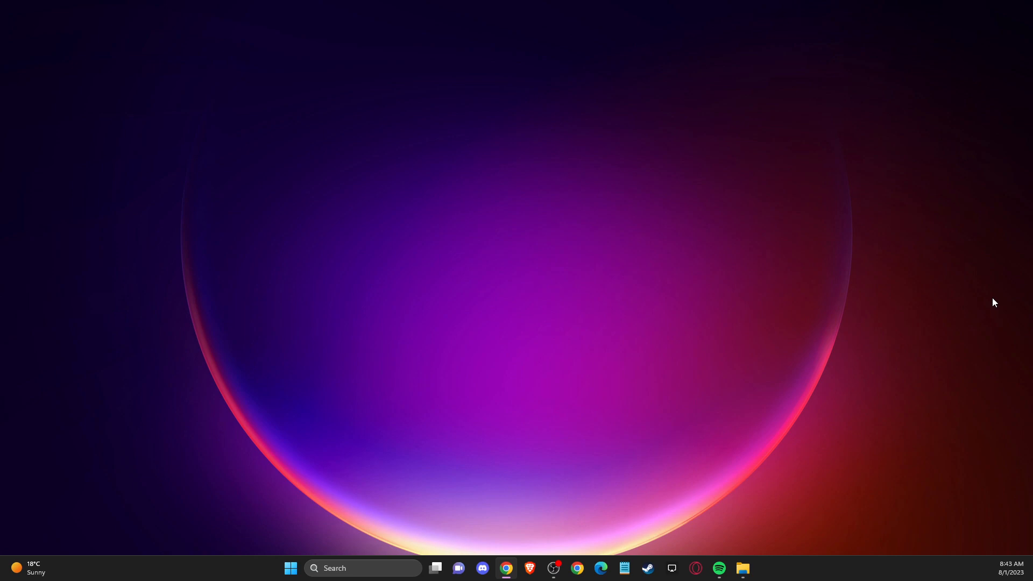
pyautogui.moveTo(419, 348)
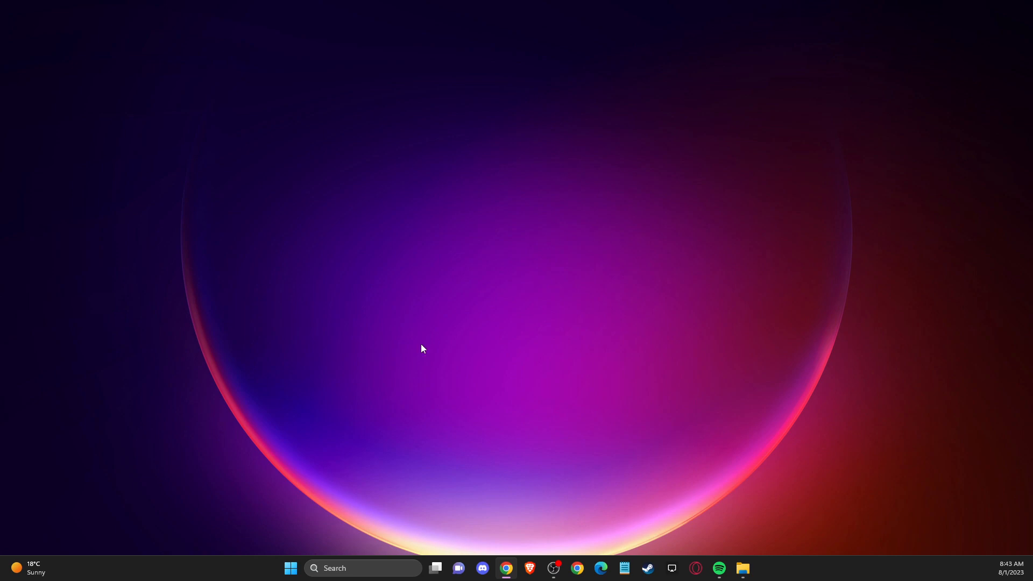
pyautogui.moveTo(363, 568)
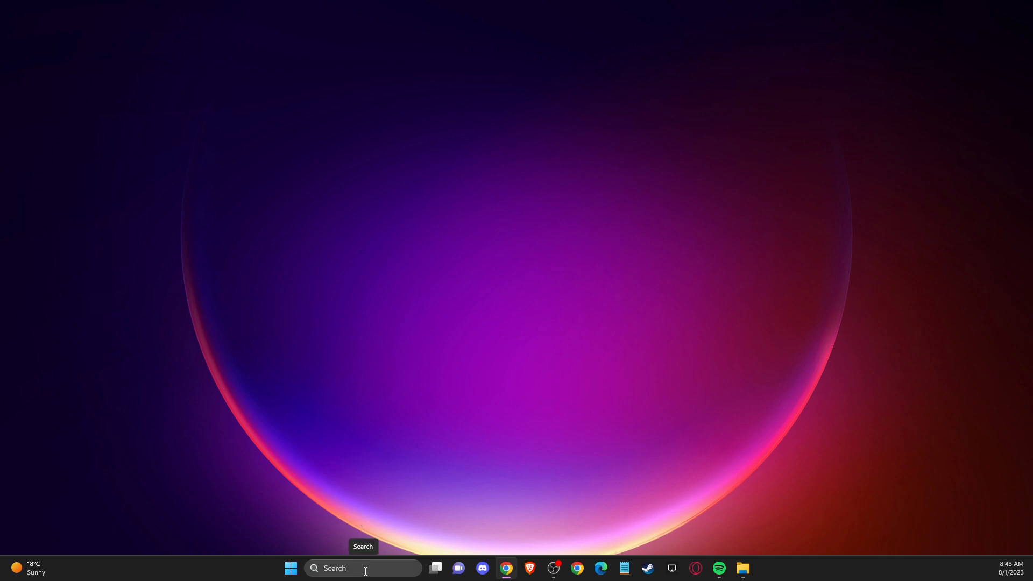
# Search the taskbar for Windows Security, bringing up Windows Defender Firewall as best match
pyautogui.write('WINDOW Defender Firewall')
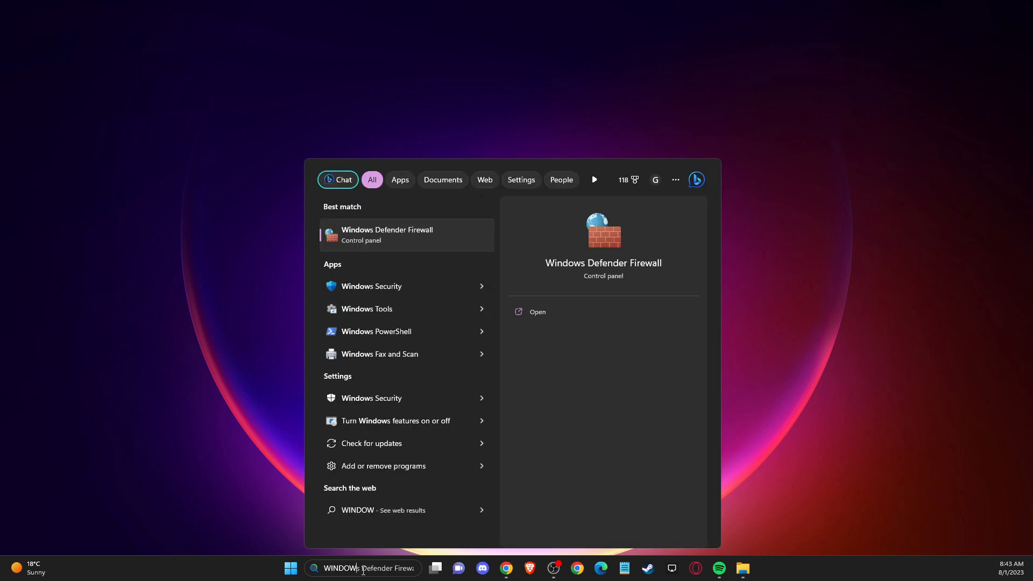
pyautogui.moveTo(366, 296)
pyautogui.write('S SECUR')
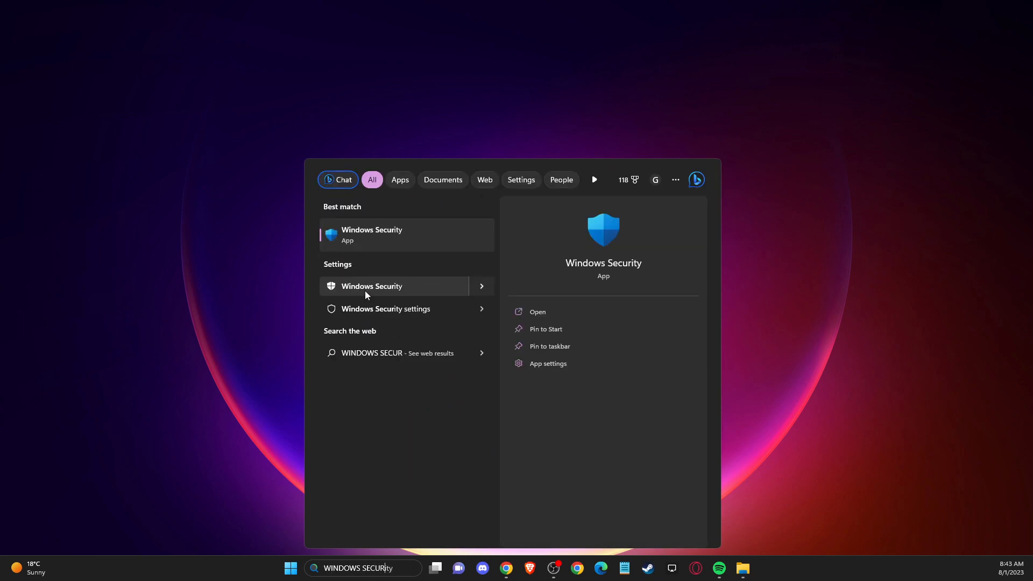
pyautogui.moveTo(542, 378)
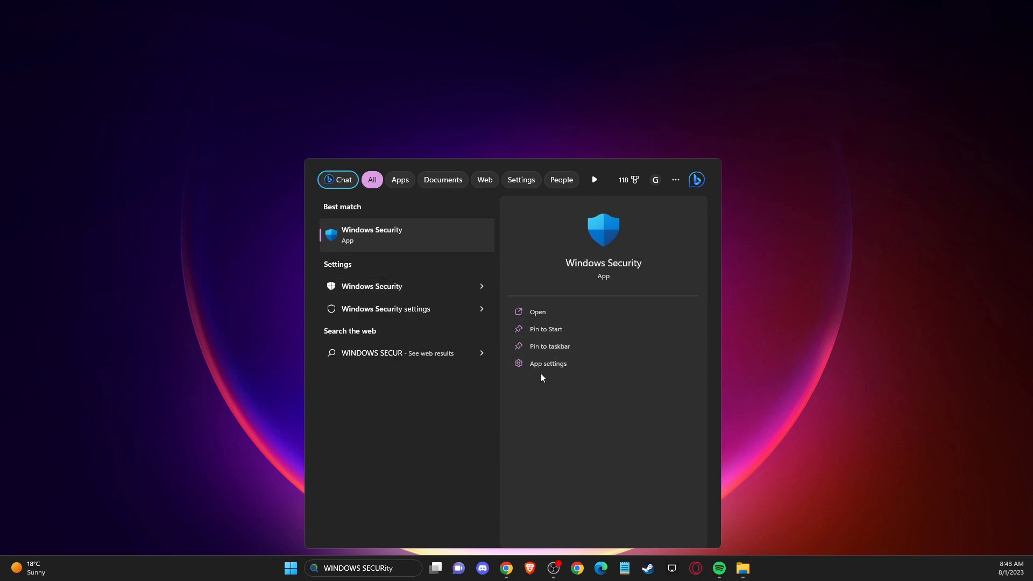
# In the Windows Security app settings, run Repair on the app
pyautogui.click(547, 364)
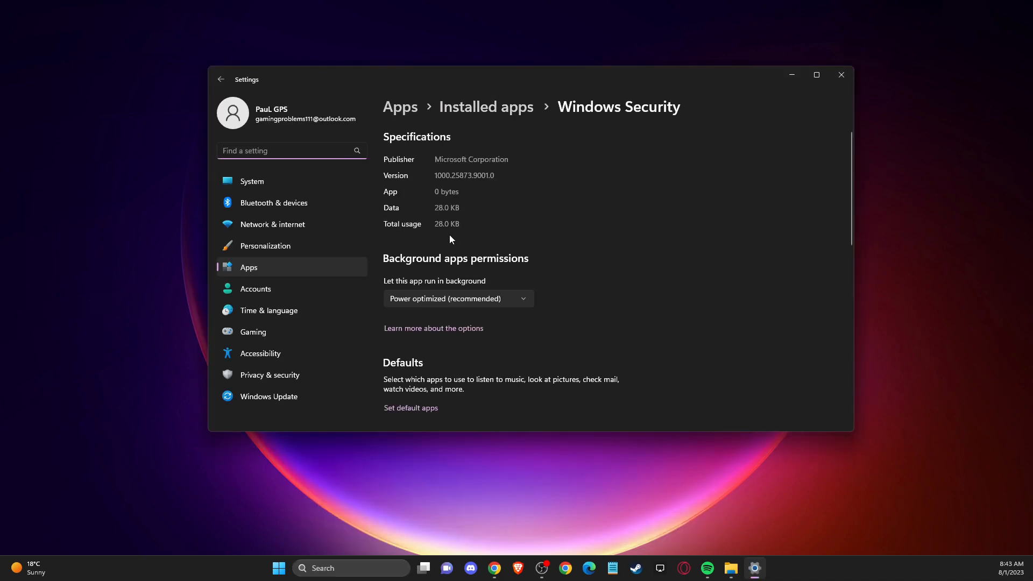
pyautogui.scroll(-3)
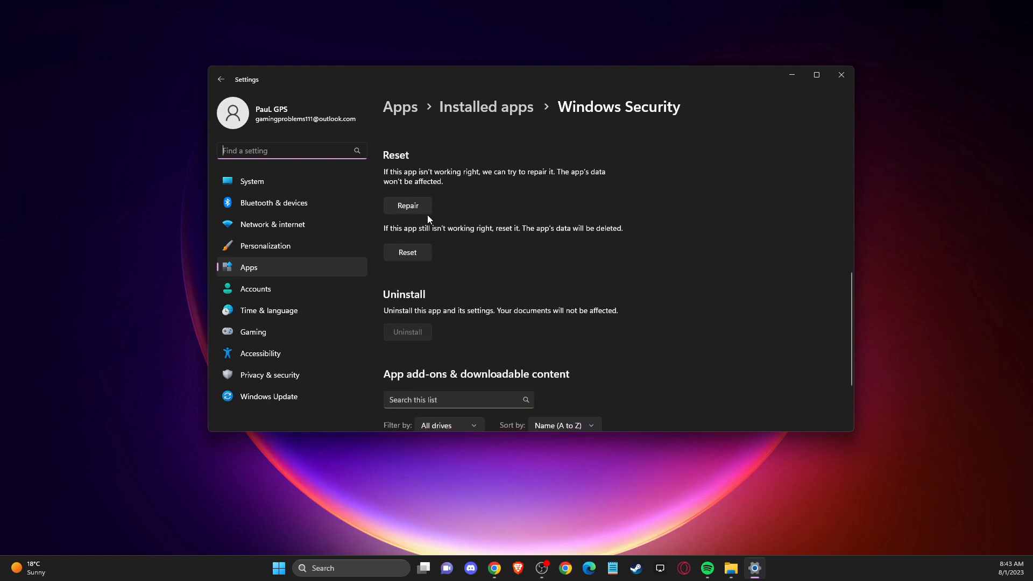
pyautogui.click(407, 205)
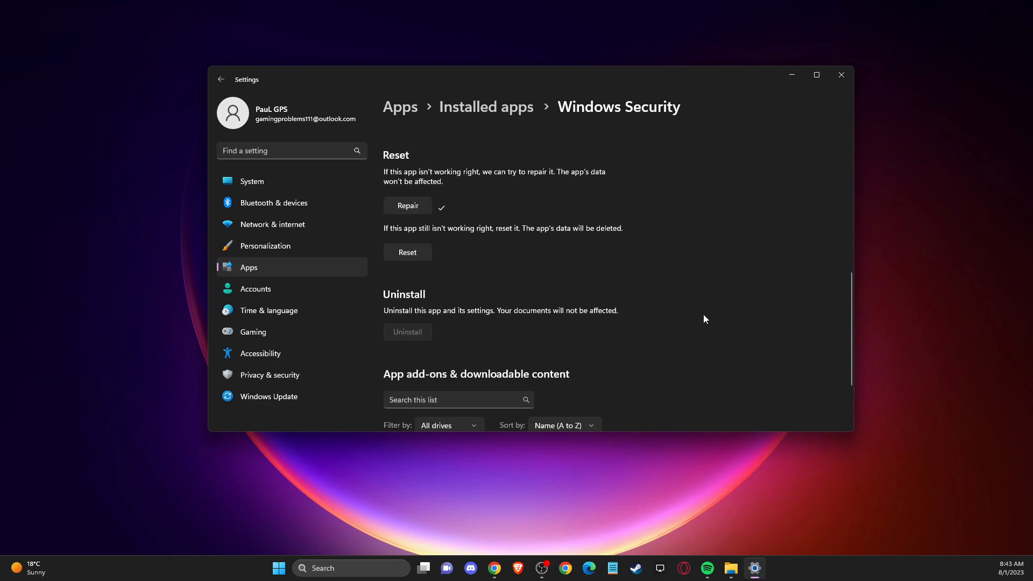
pyautogui.moveTo(749, 287)
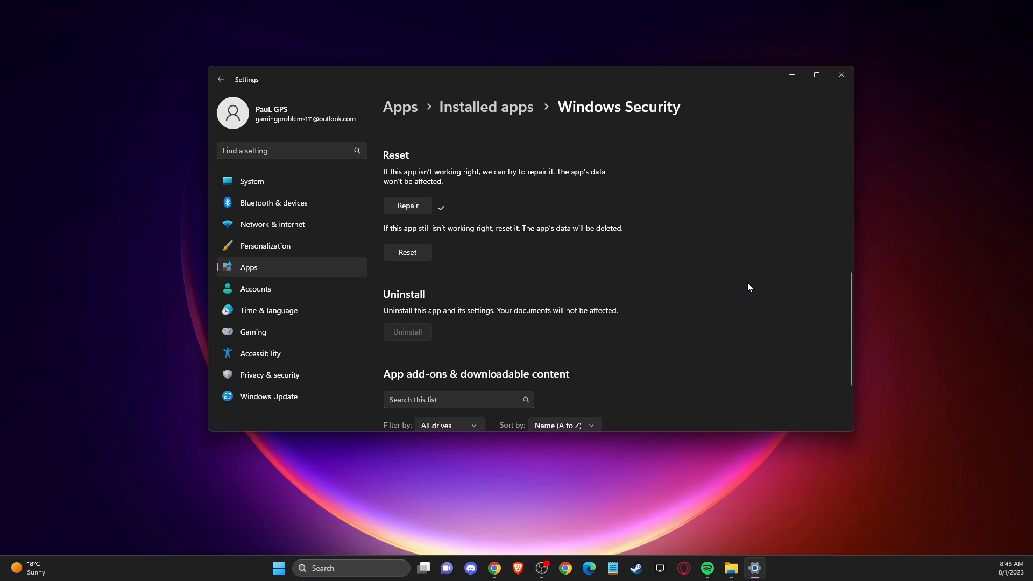
# Reset the Windows Security app, confirming data deletion, and close Settings
pyautogui.click(406, 252)
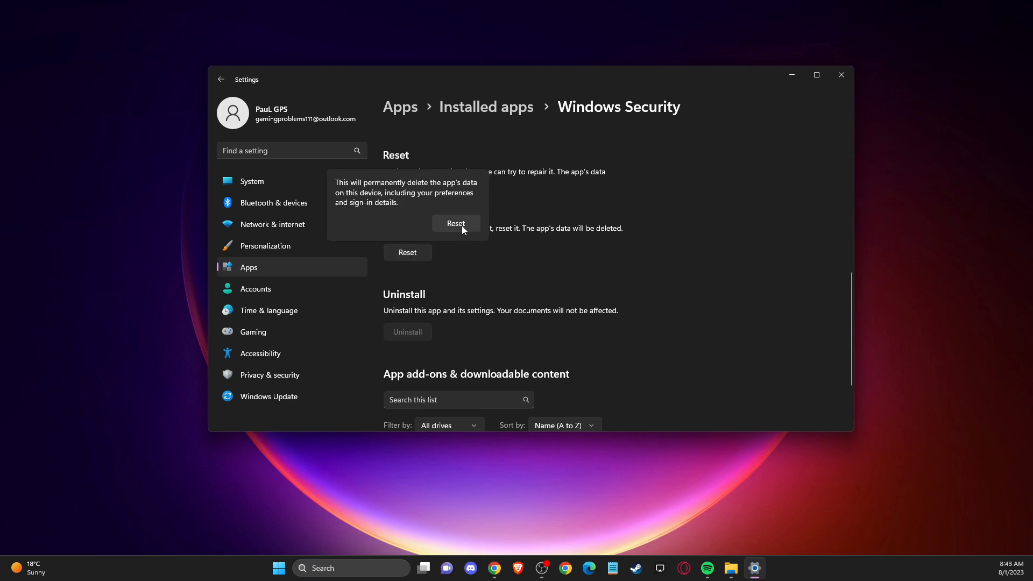
pyautogui.click(456, 224)
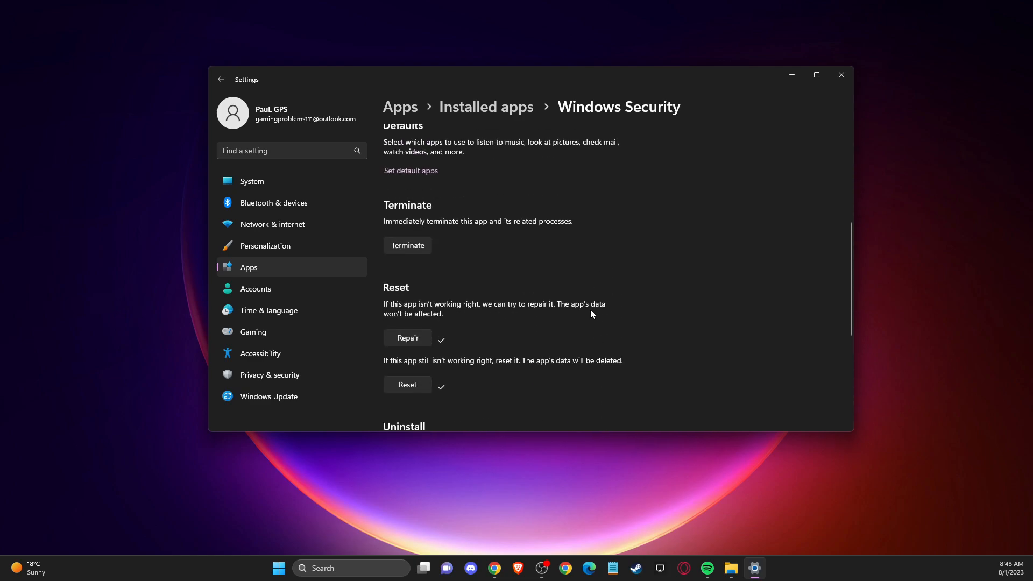
pyautogui.moveTo(826, 94)
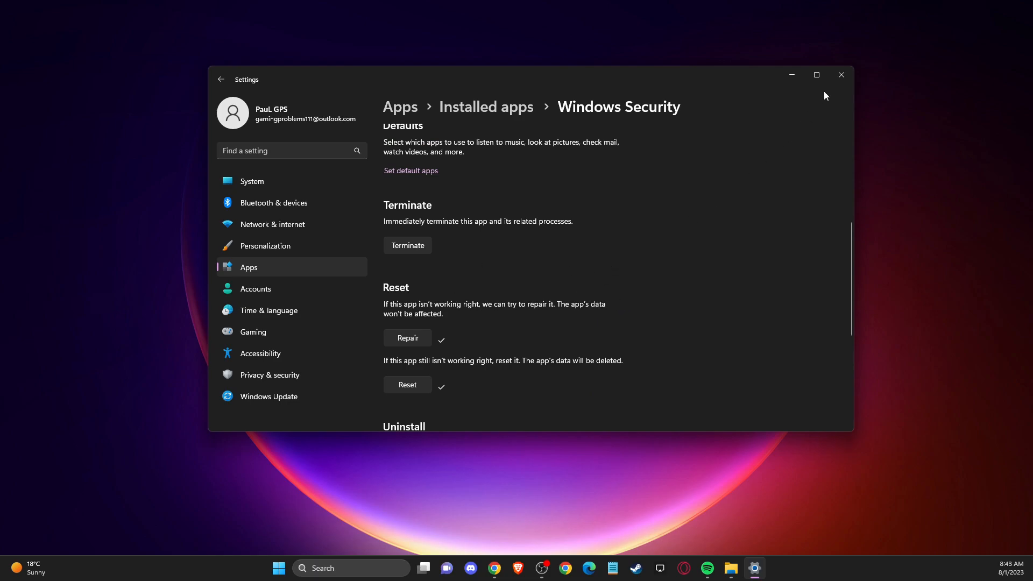
pyautogui.click(841, 75)
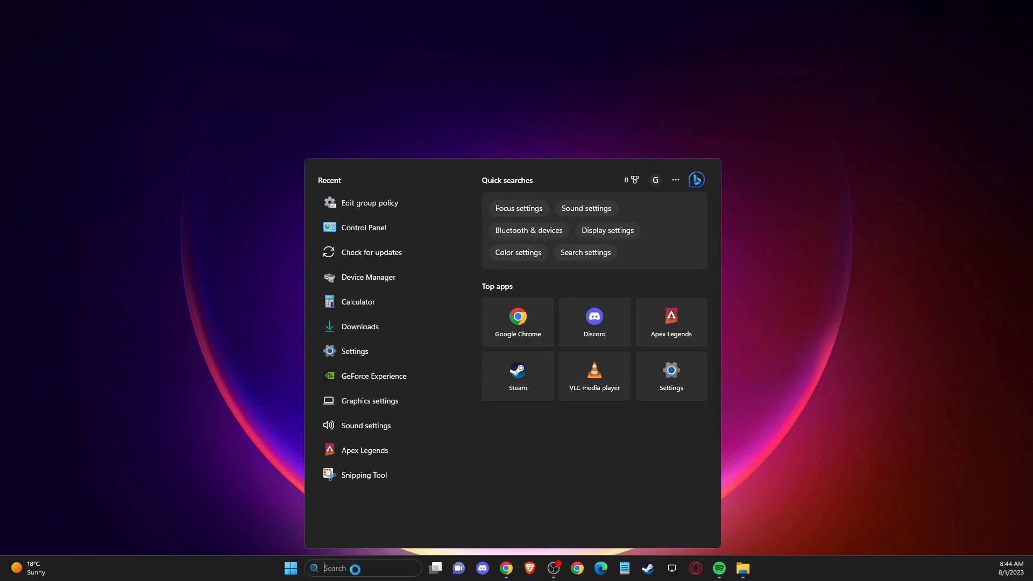
# Search gpe and launch Edit group policy to reach Local Computer Policy
pyautogui.write('gpedit')
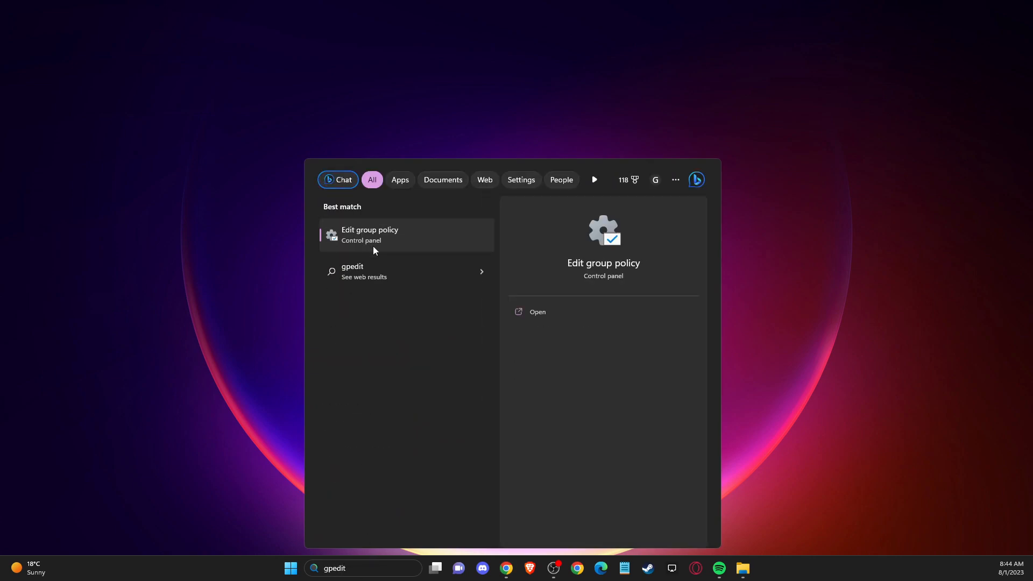
pyautogui.click(370, 234)
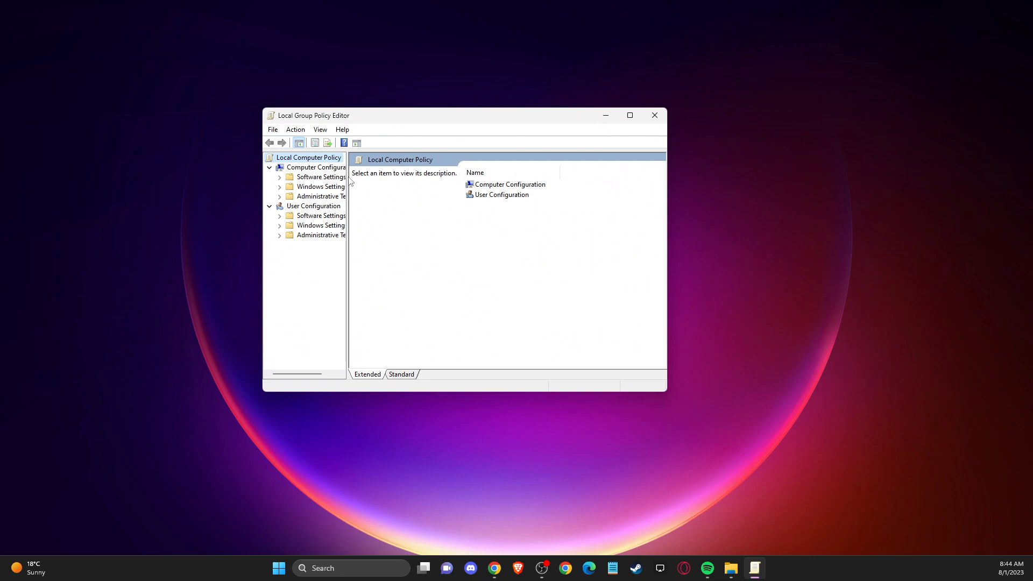
# Navigate to the Microsoft Defender Antivirus policy folder and widen the tree pane
pyautogui.moveTo(347, 263); pyautogui.dragTo(402, 264)
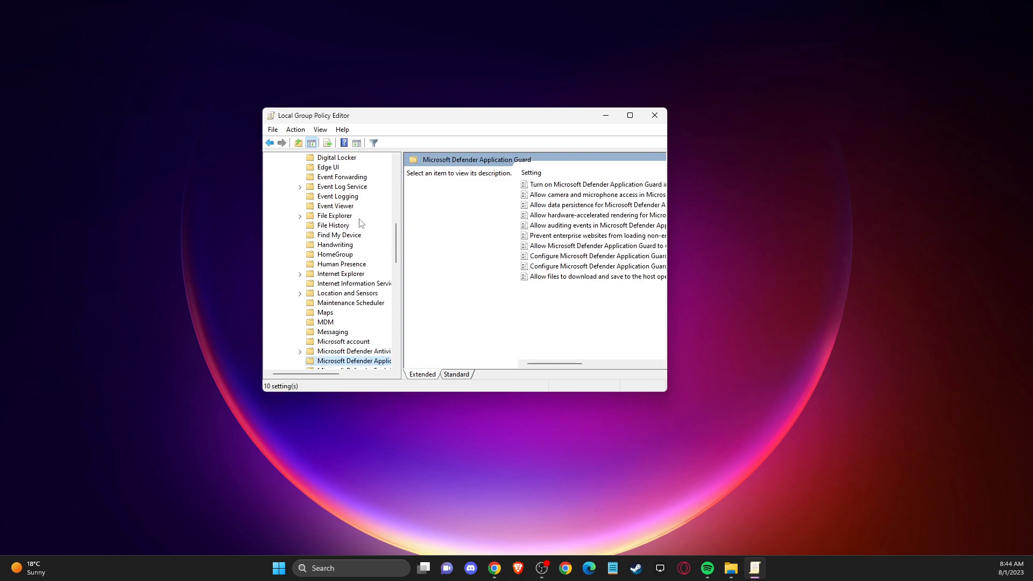
pyautogui.click(353, 351)
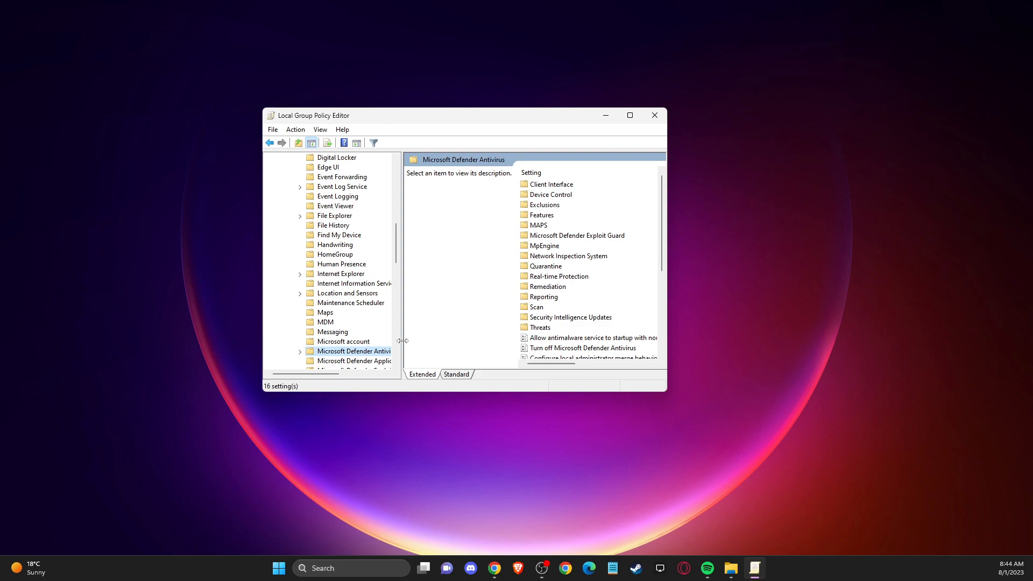
pyautogui.moveTo(403, 340); pyautogui.dragTo(482, 337)
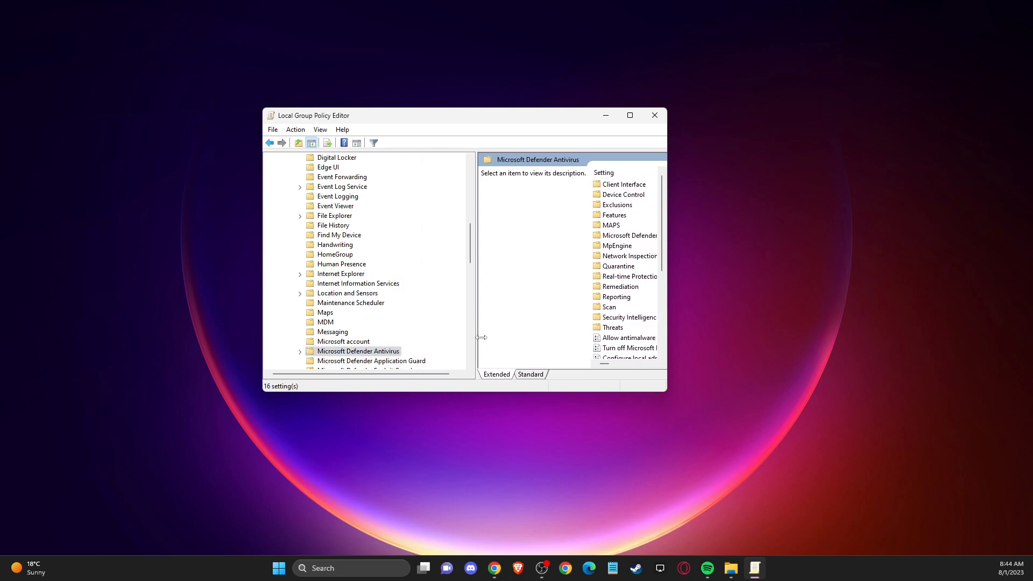
pyautogui.moveTo(482, 336); pyautogui.dragTo(445, 324)
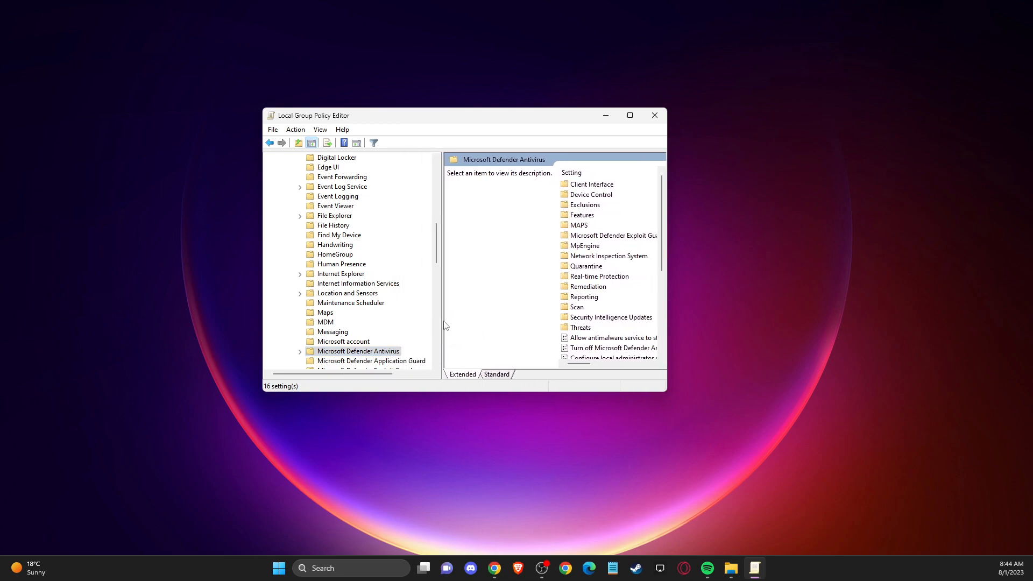
pyautogui.moveTo(441, 301)
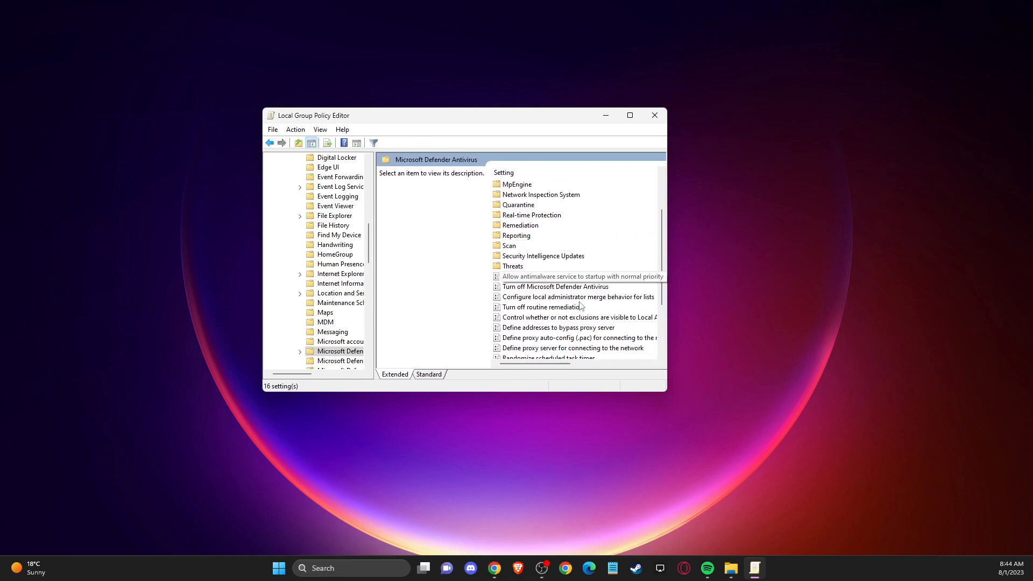
pyautogui.moveTo(529, 287)
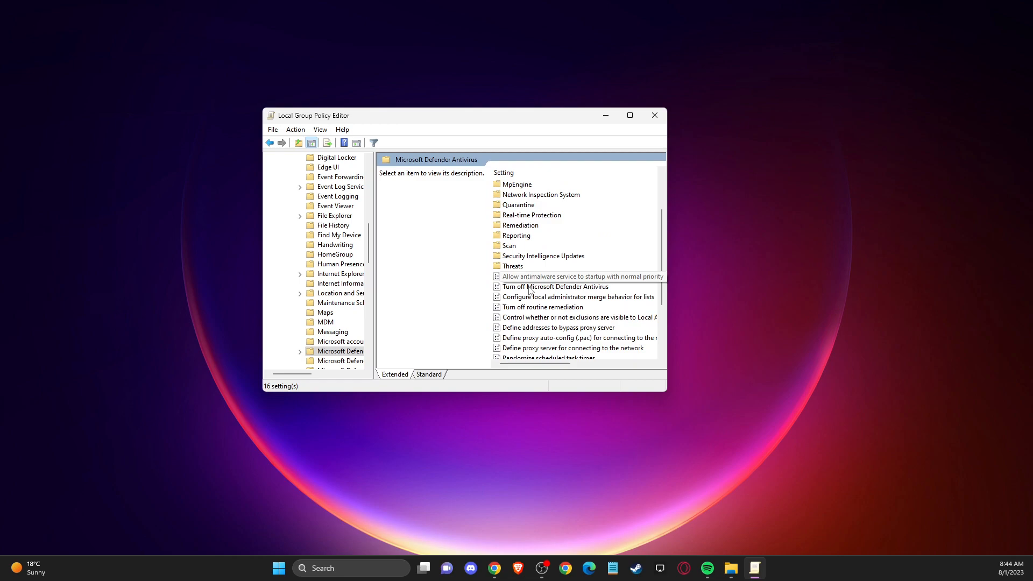
# Set the Turn off Microsoft Defender Antivirus policy to Disabled and apply it
pyautogui.doubleClick(555, 286)
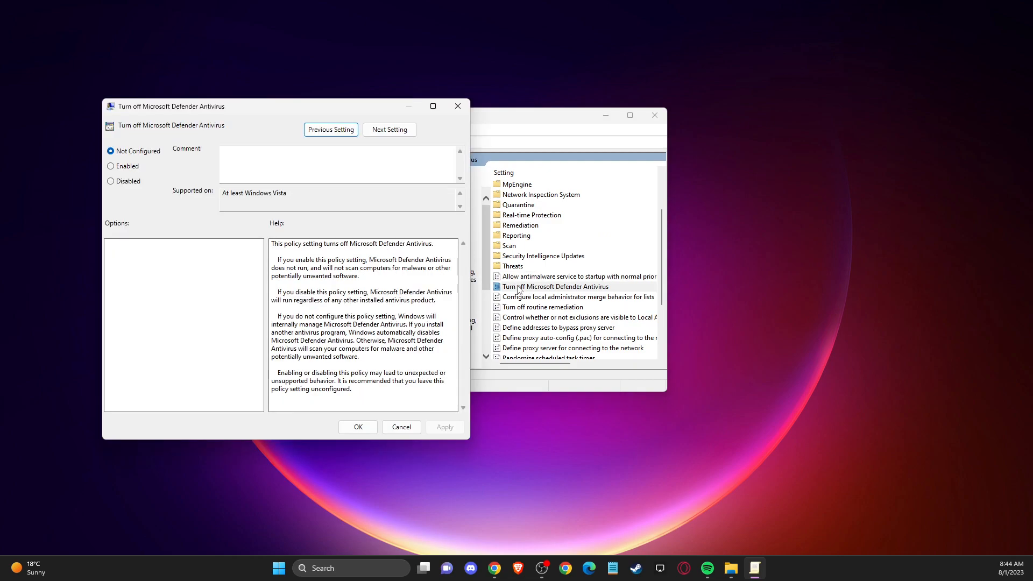
pyautogui.click(111, 181)
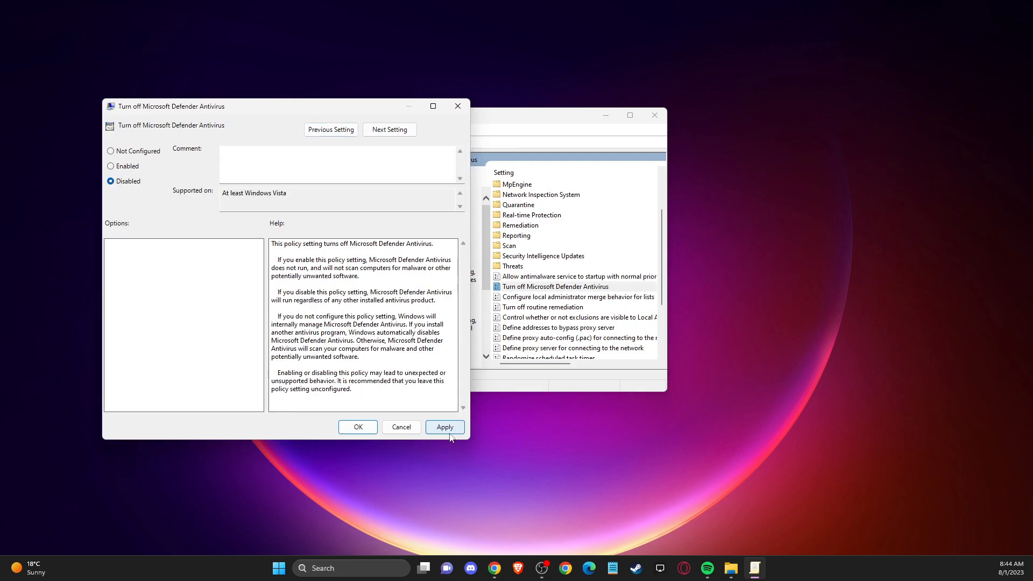
pyautogui.click(357, 426)
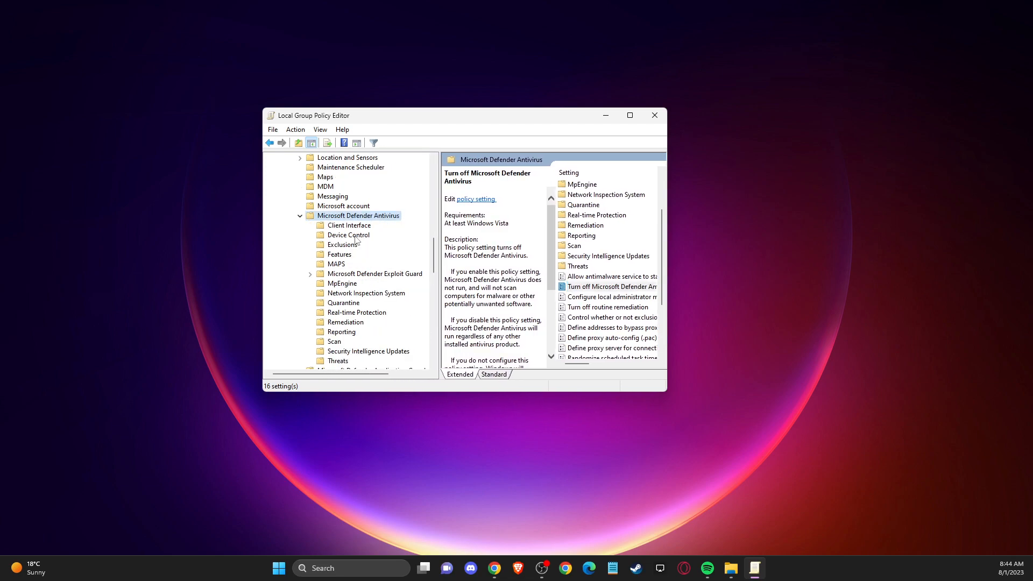
pyautogui.moveTo(336, 230)
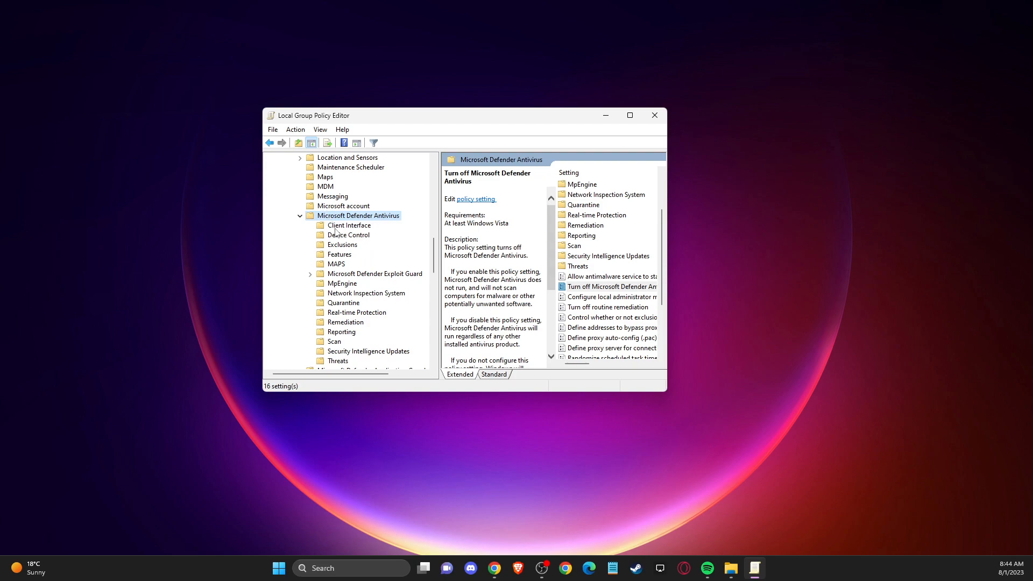
# Under Client Interface, set Enable headless UI mode to Disabled and confirm with OK
pyautogui.click(348, 225)
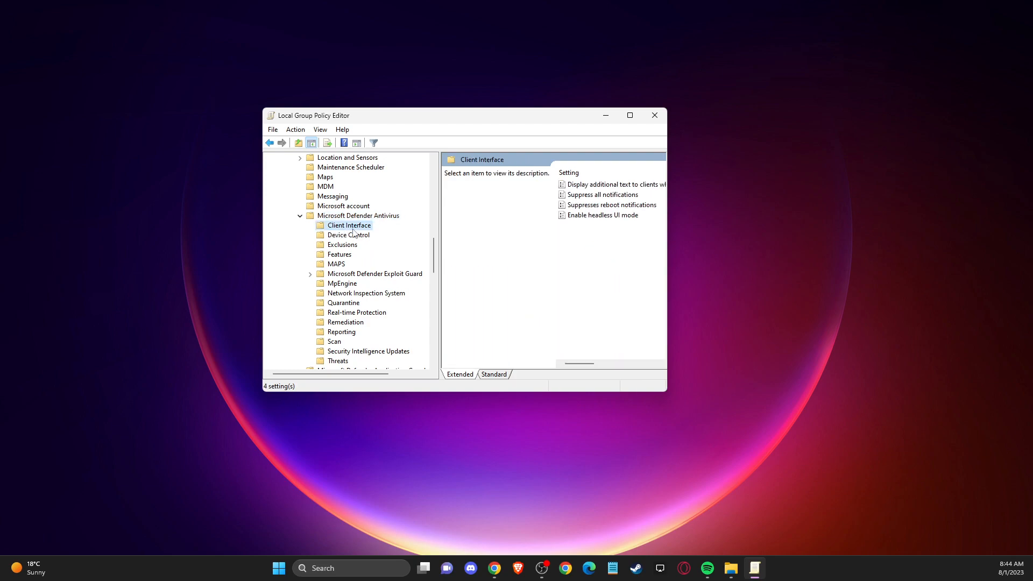
pyautogui.moveTo(583, 220)
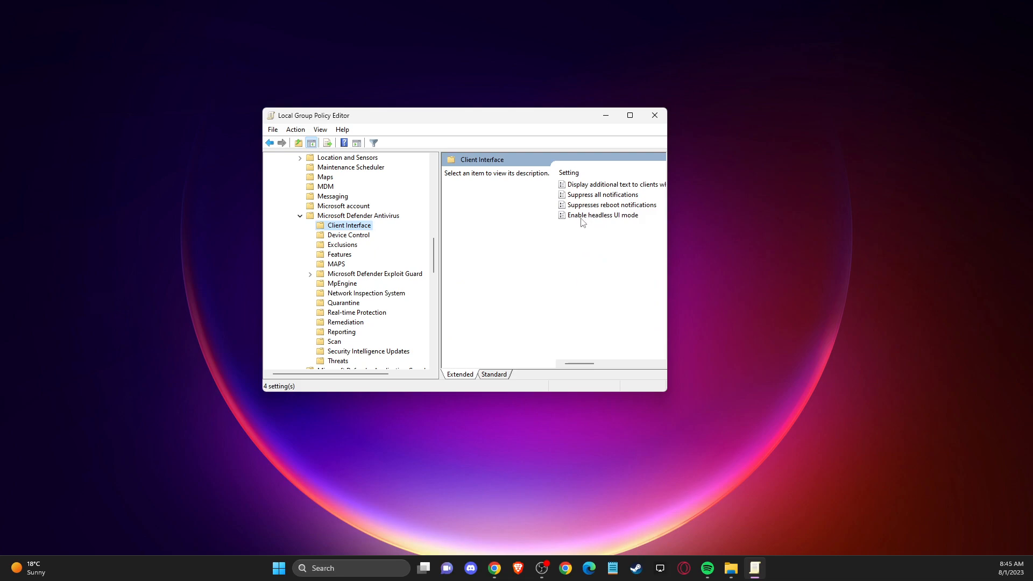
pyautogui.doubleClick(603, 214)
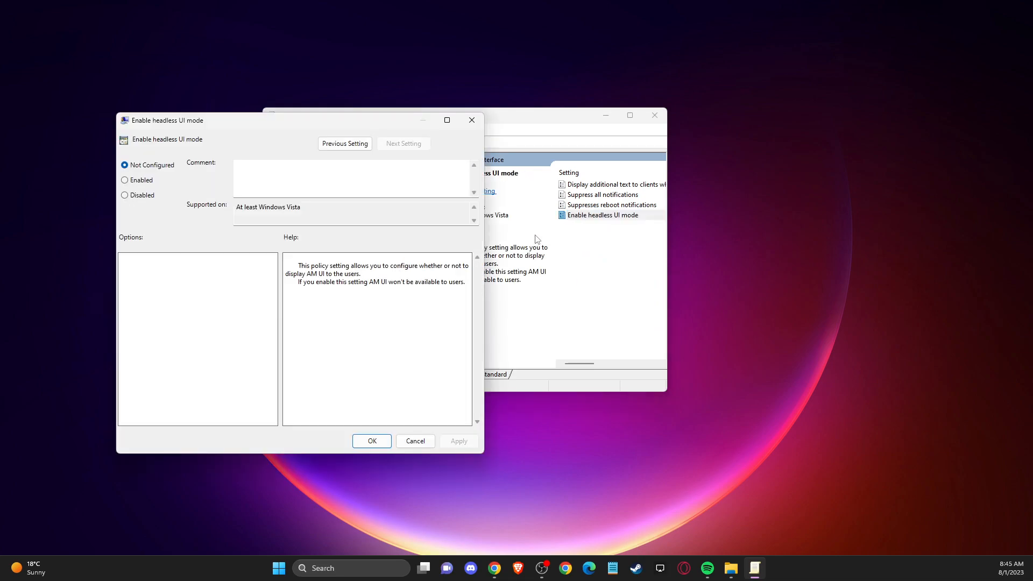
pyautogui.click(124, 195)
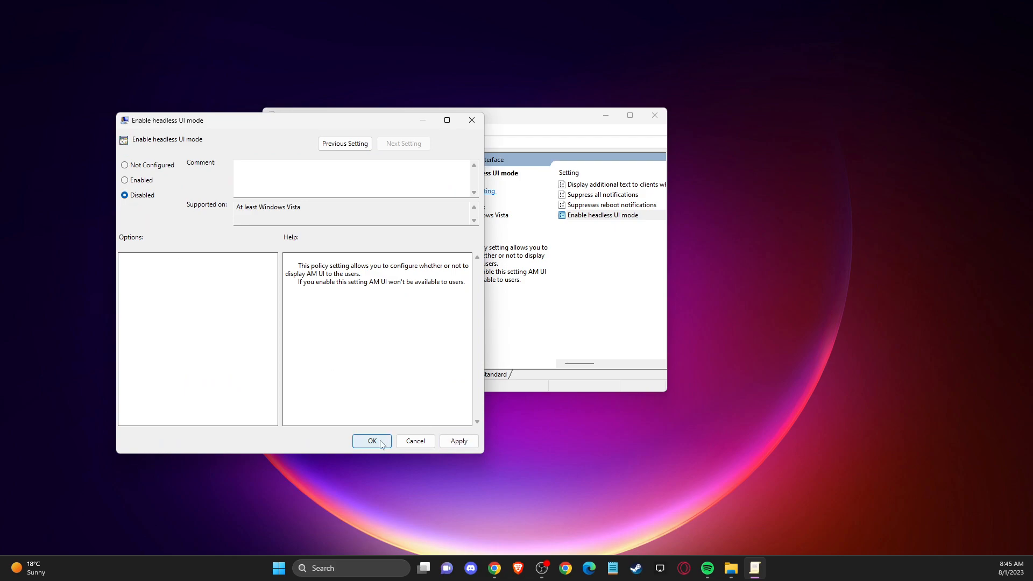
pyautogui.click(372, 441)
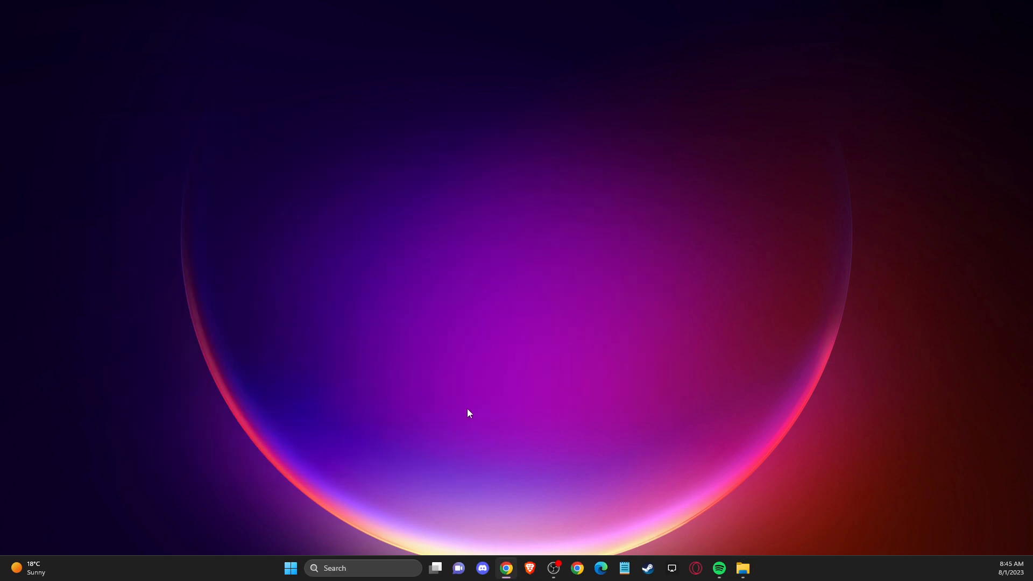